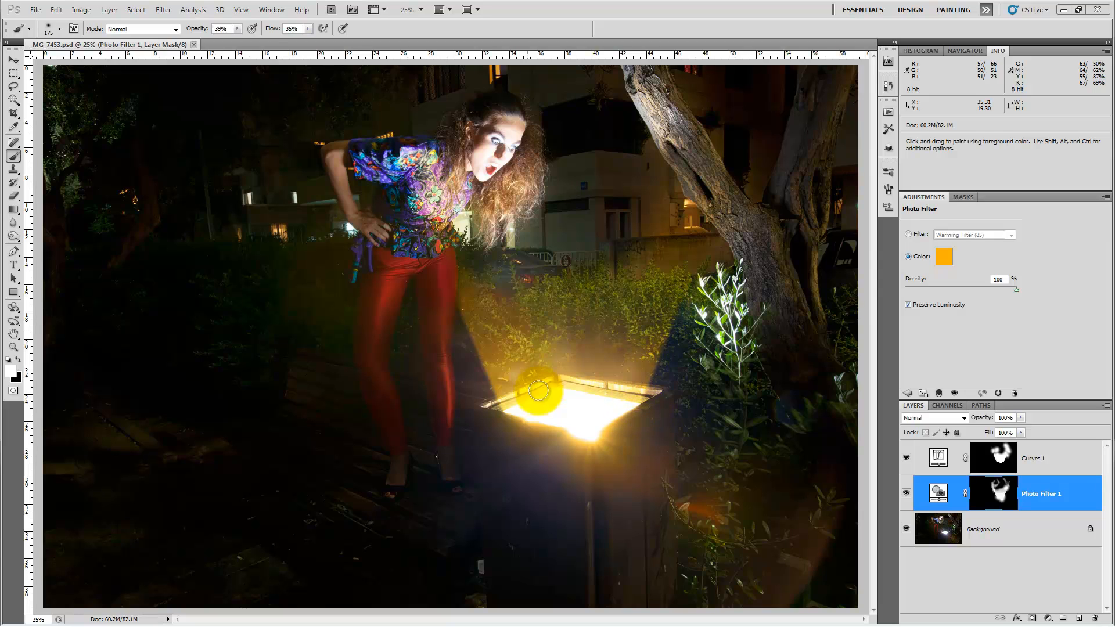
Brush the Photo Filter 1 mask around the box, then hide Curves 1 and Photo Filter 1
drag(539, 388, 636, 419)
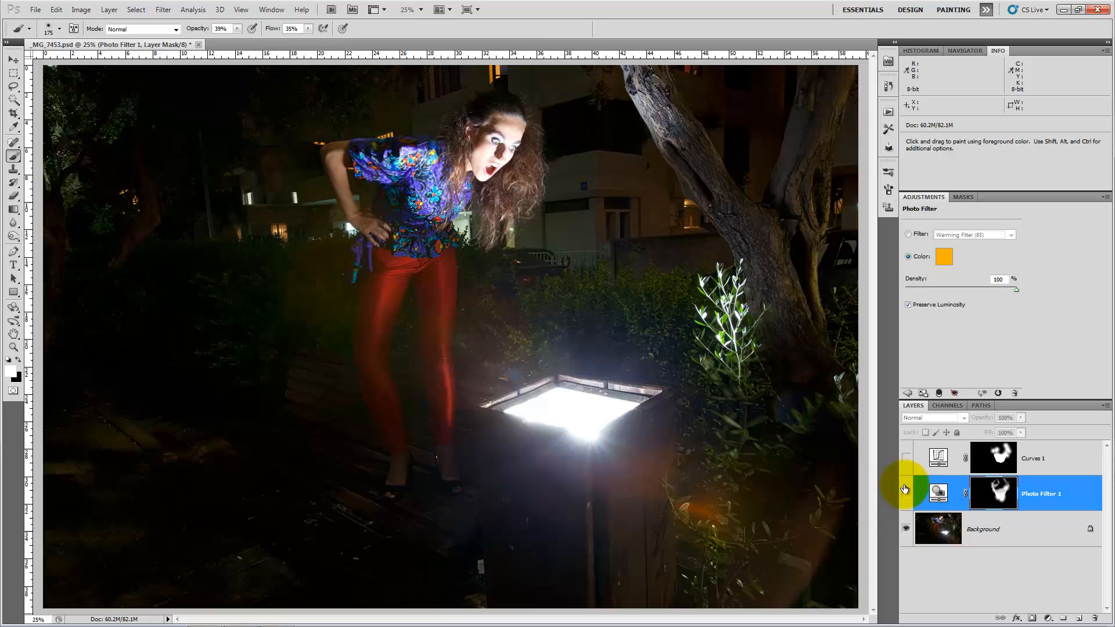
click(906, 459)
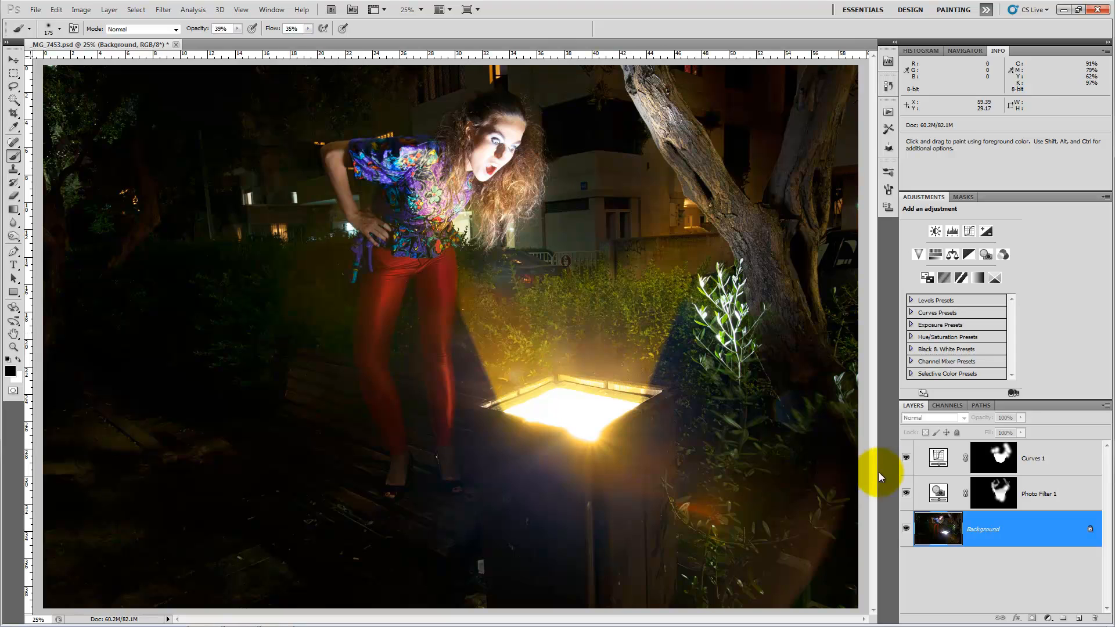
click(906, 458)
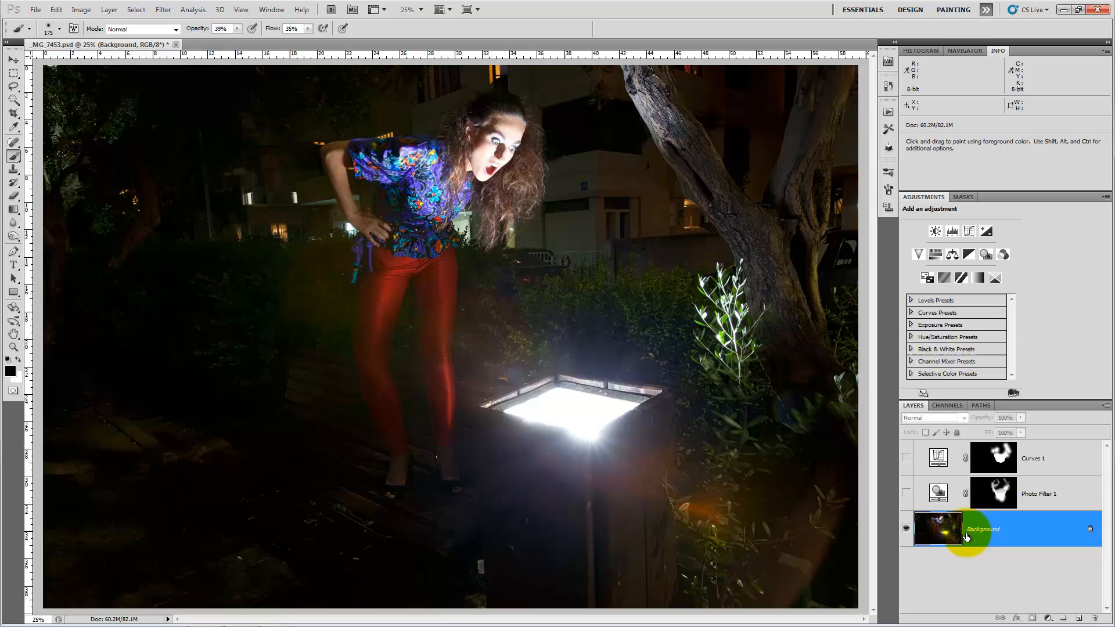
mouse_move(630, 391)
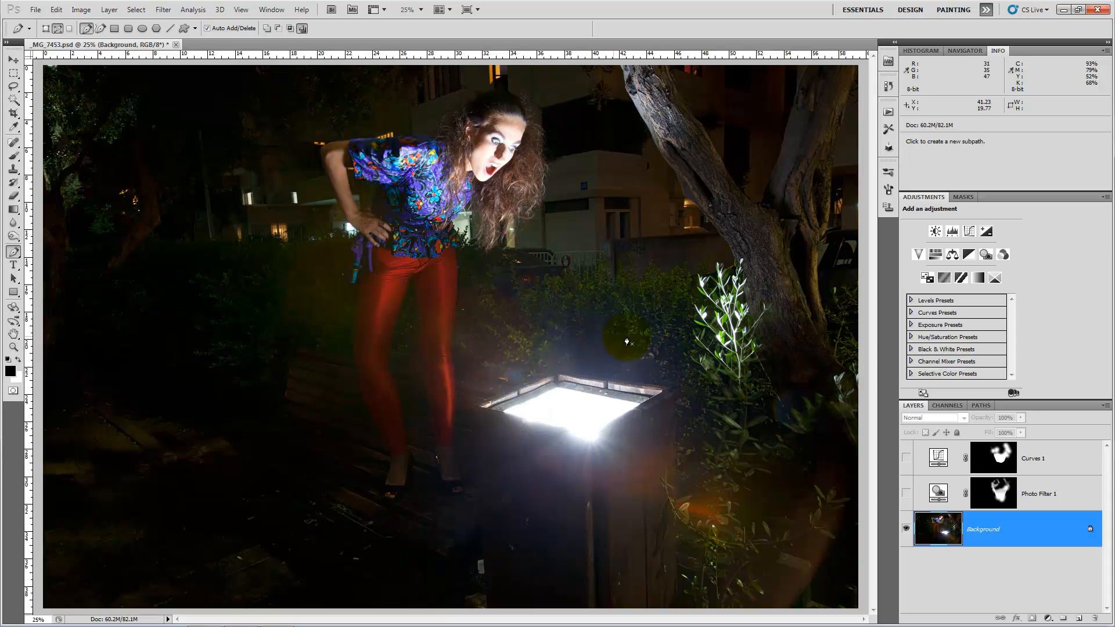
mouse_move(662, 342)
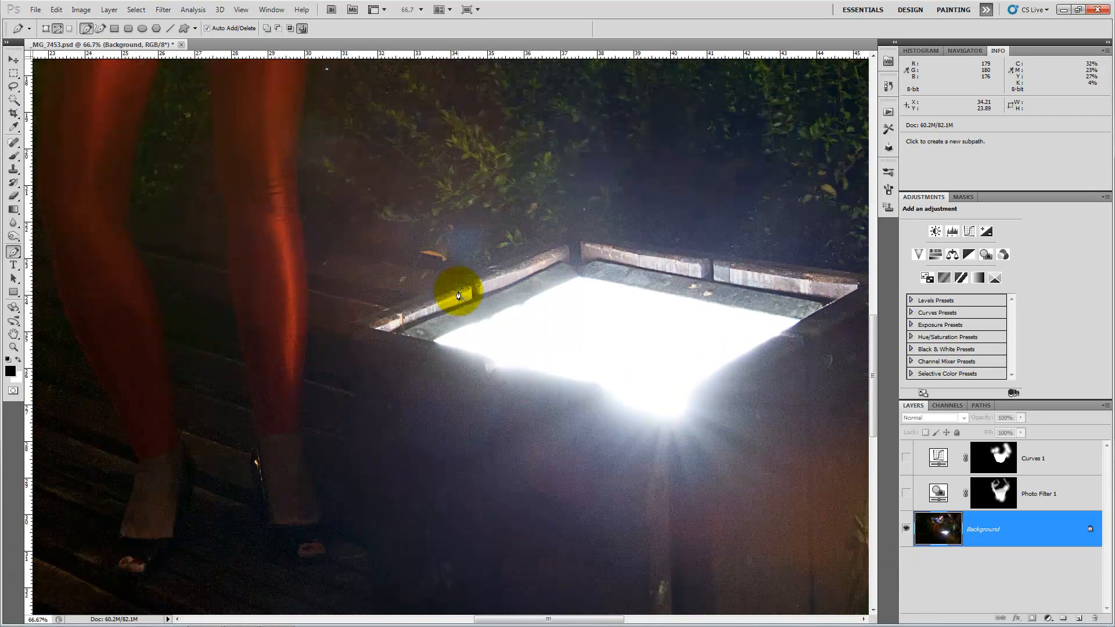
mouse_move(432, 346)
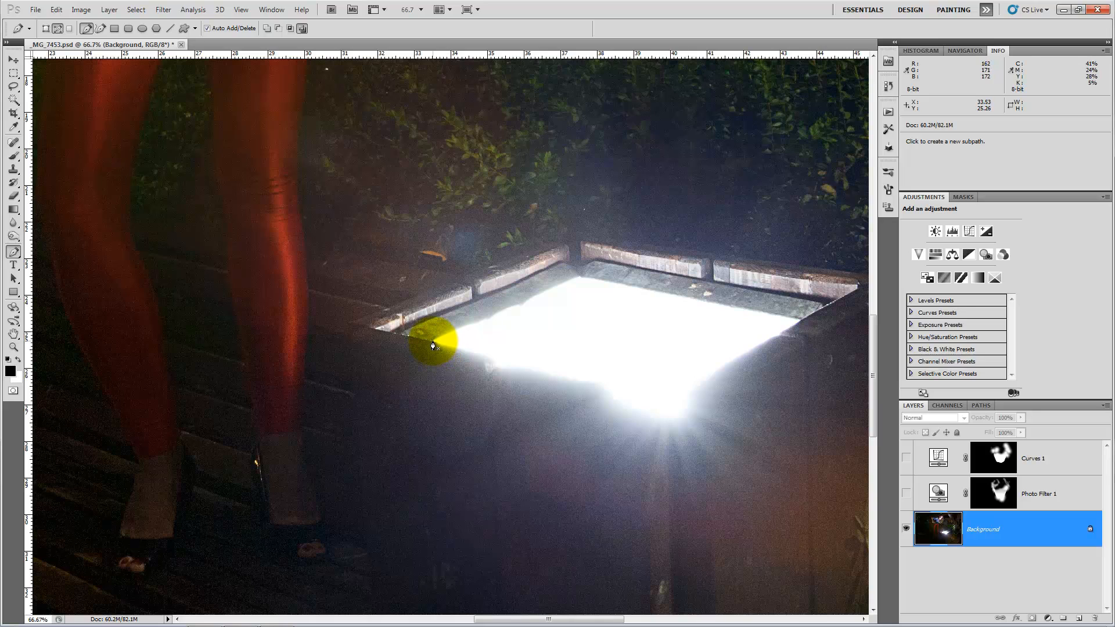
Place the first Pen path point at the light box's top corner
click(433, 343)
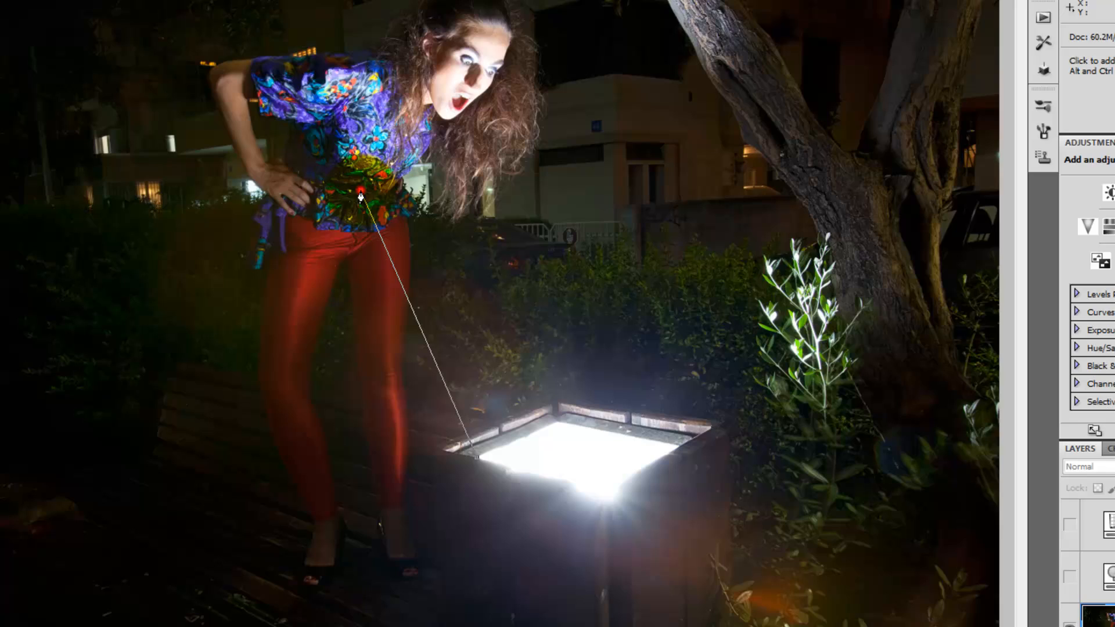
Add a beam outline point near the woman's waist
right_click(359, 198)
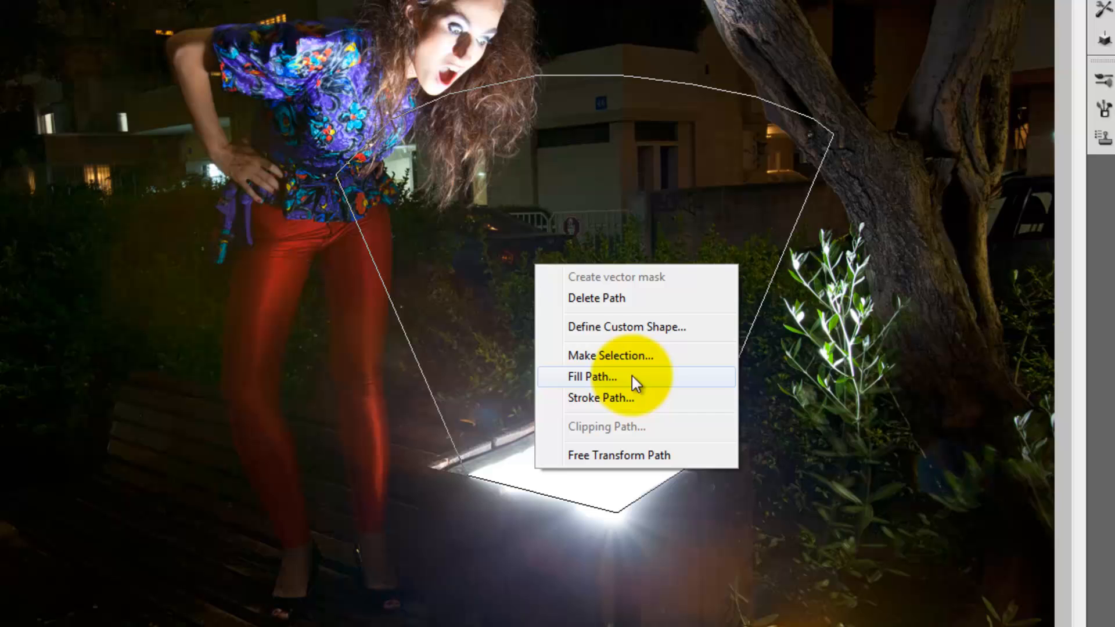
mouse_move(596, 355)
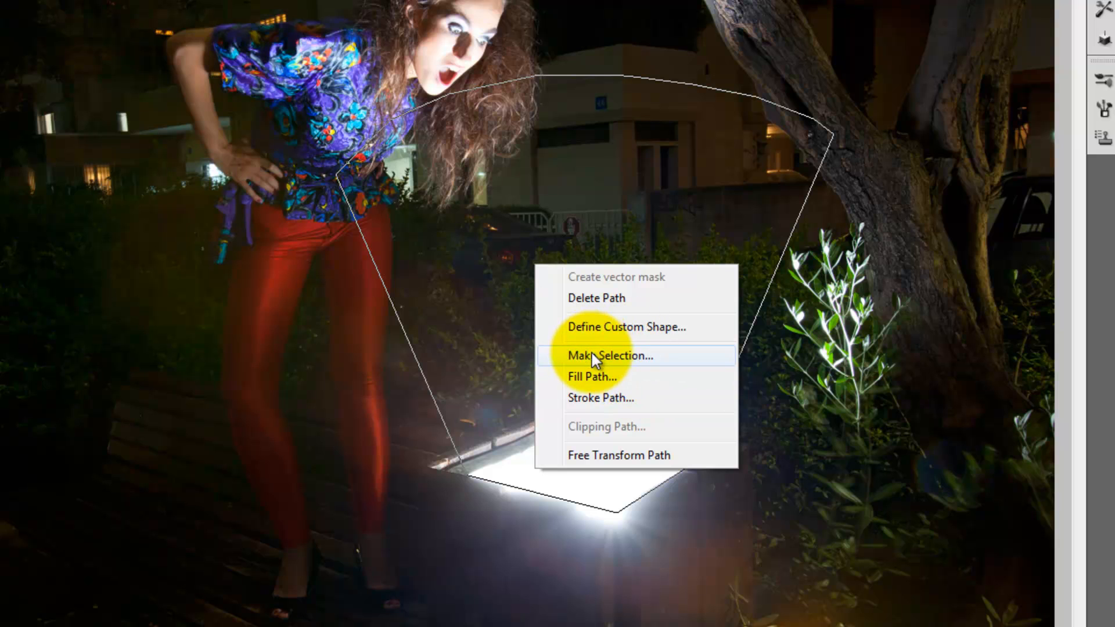
Make a selection from the beam path with a 10-pixel feather radius
click(609, 355)
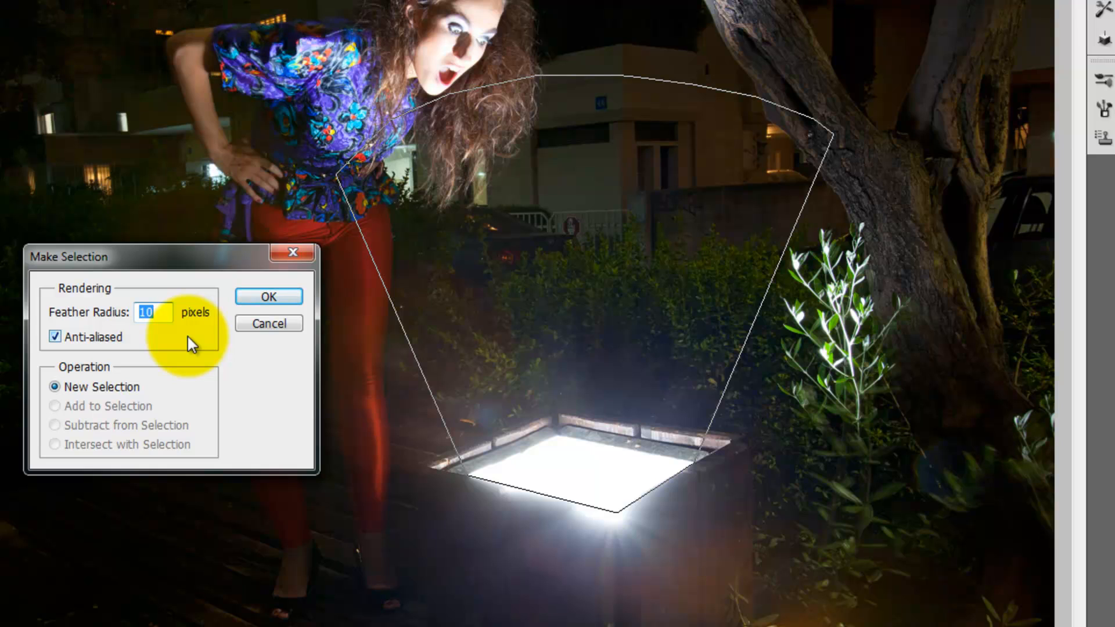
text(0)
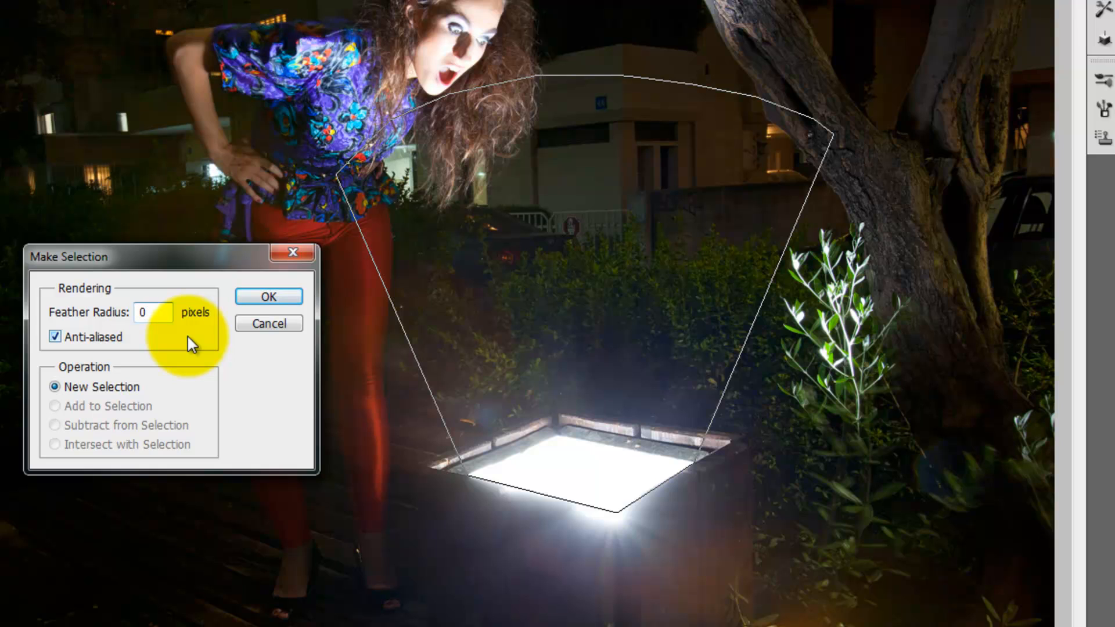
click(153, 313)
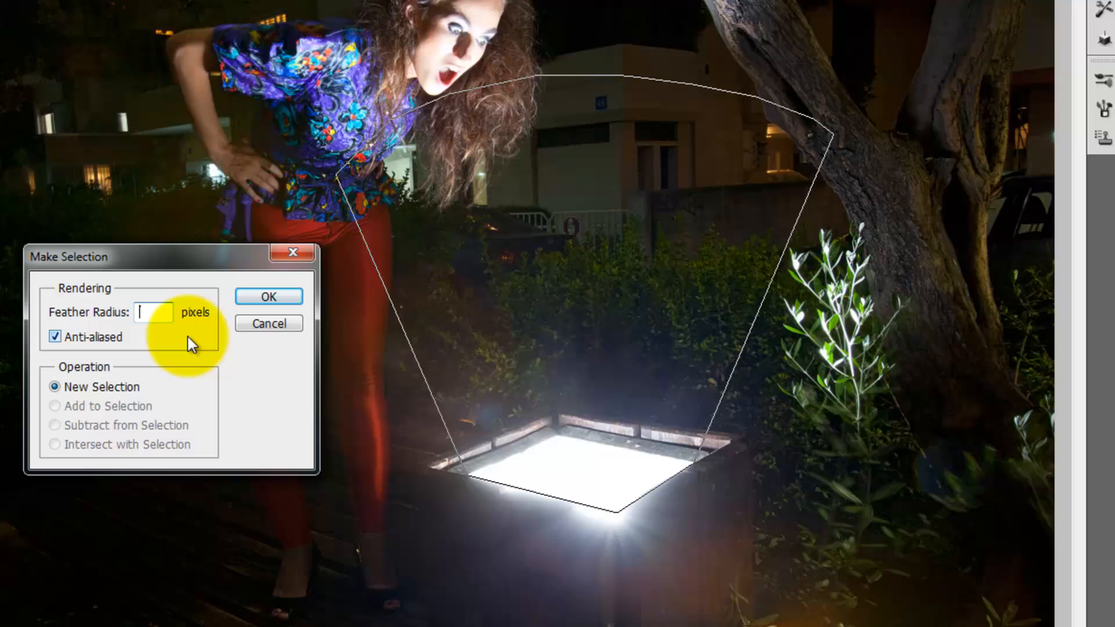
text(10)
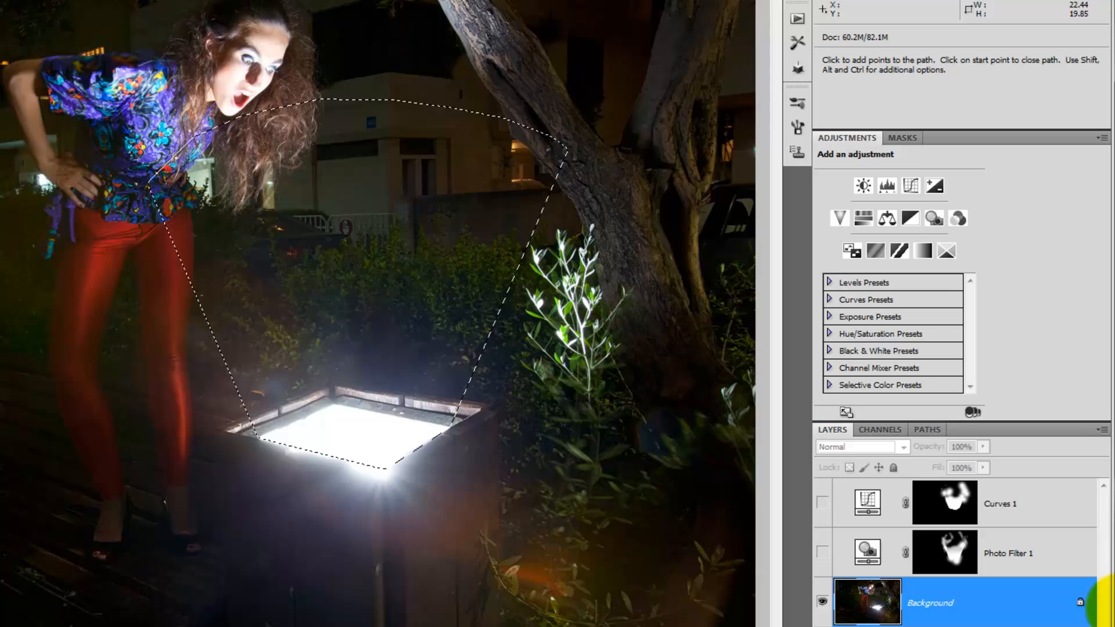
click(932, 219)
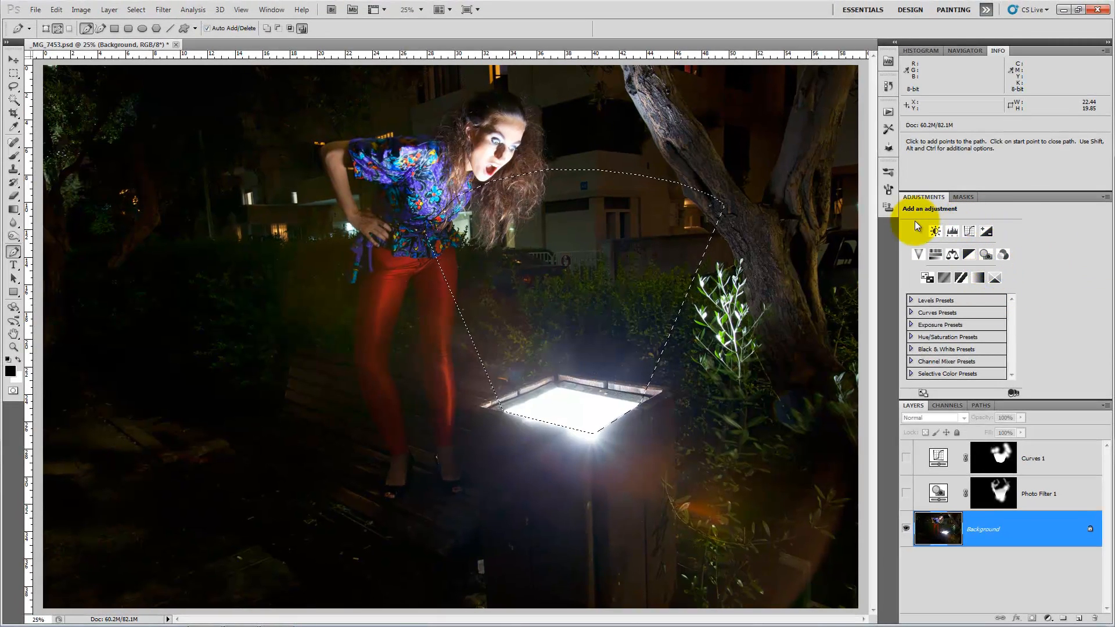
click(270, 9)
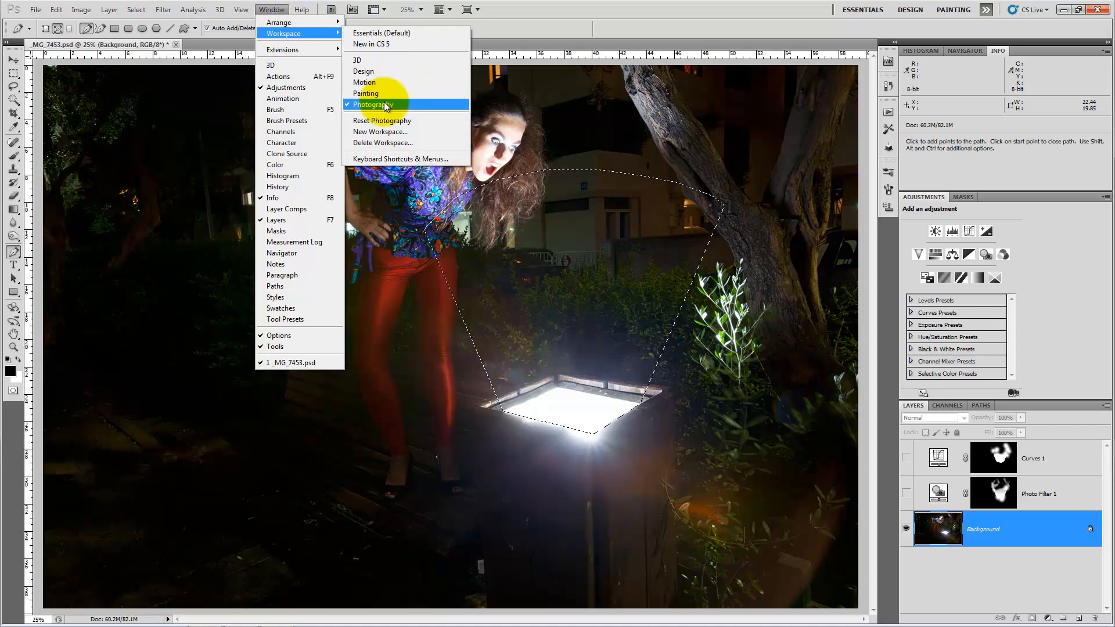
click(947, 254)
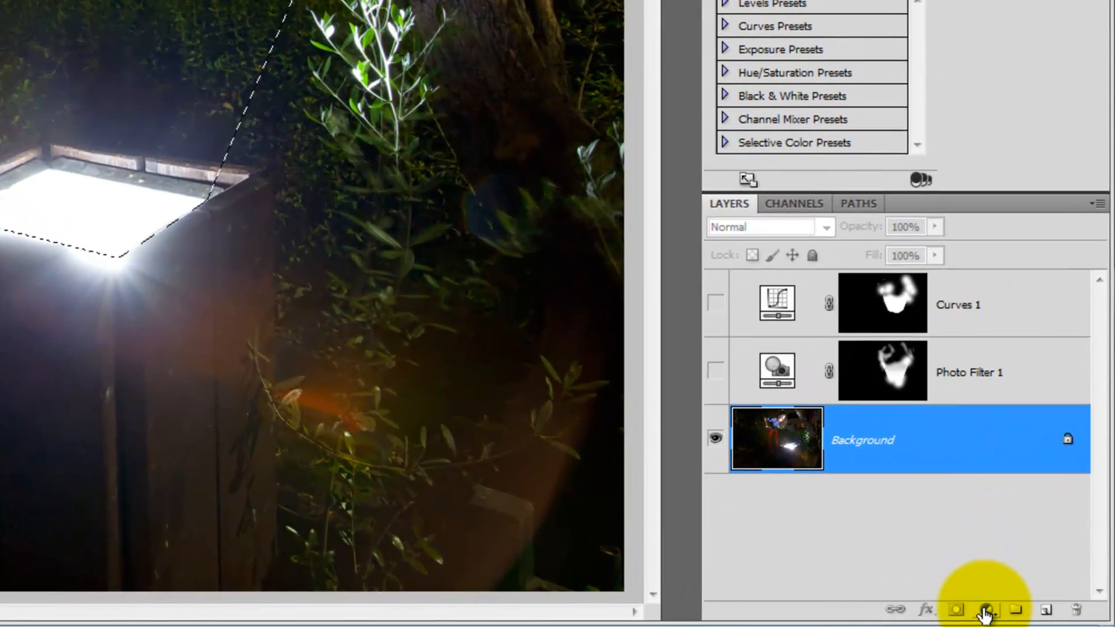
Add a Warming Filter (85) adjustment at 25% density, then select Curves 1 and Photo Filter 1
click(988, 611)
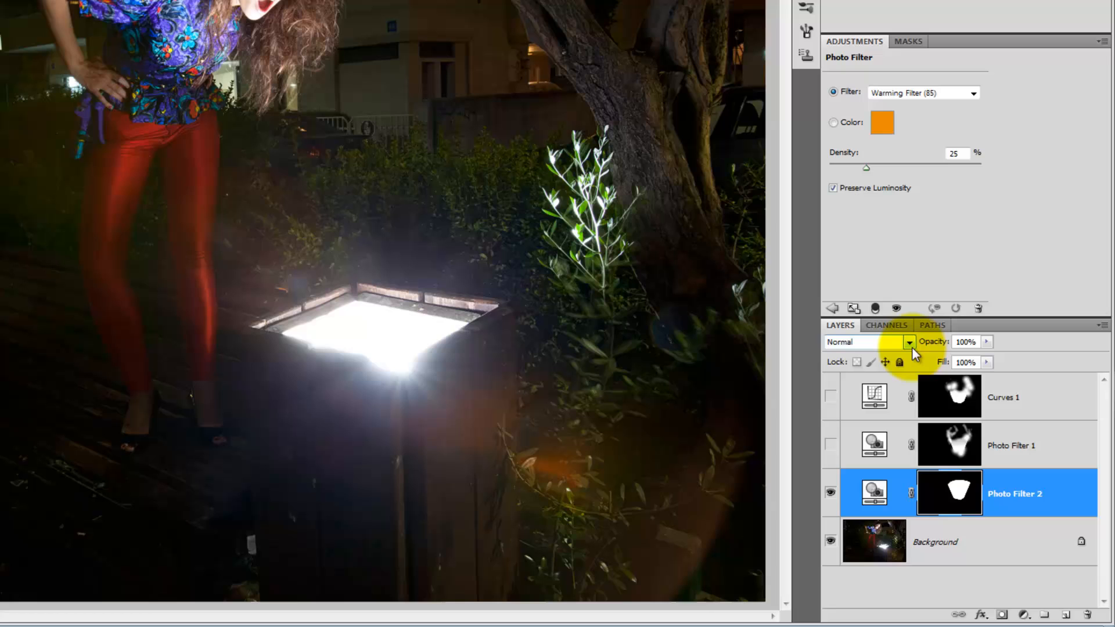
mouse_move(1014, 435)
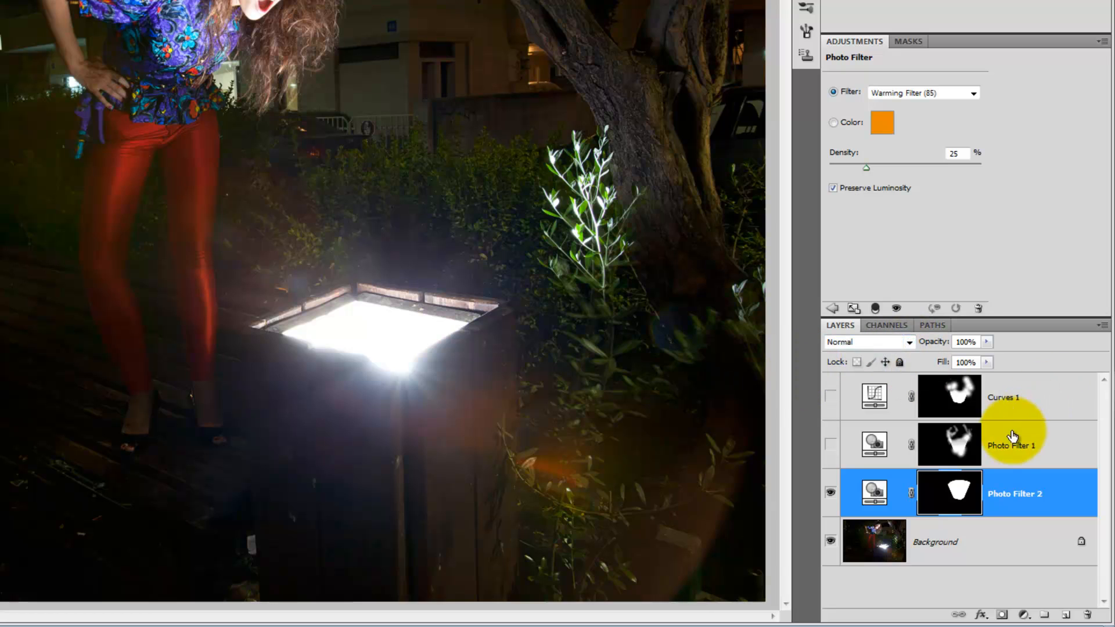
click(1003, 397)
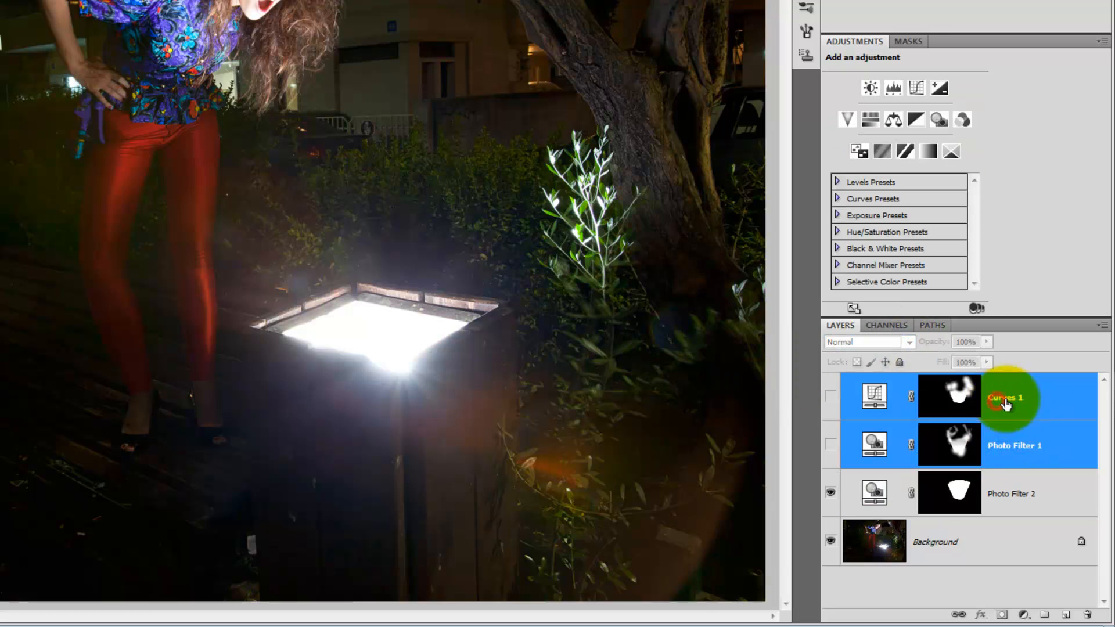